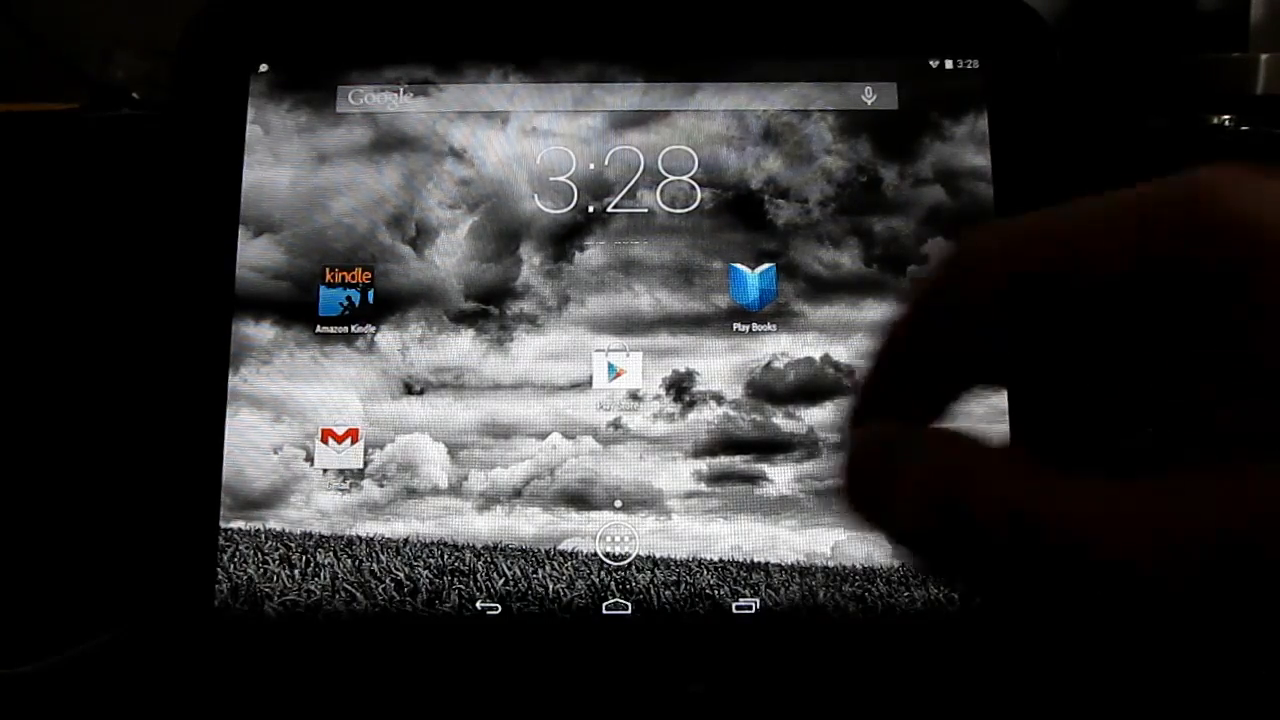
Reveal the Quick Settings panel with brightness, Wi-Fi, location, airplane mode and Bluetooth tiles.
{"action": "left_click", "coordinate": [616, 544]}
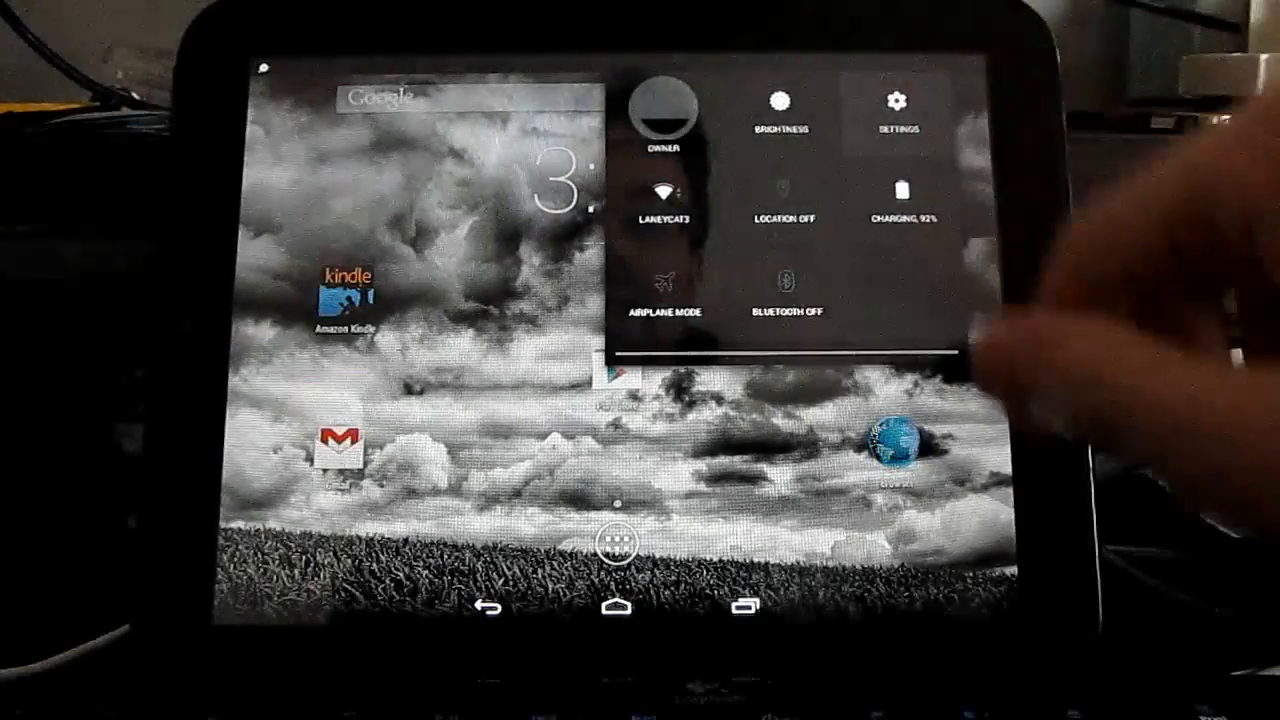
Enter the Settings app and scroll its list toward the device categories including Storage.
{"action": "left_click", "coordinate": [894, 104]}
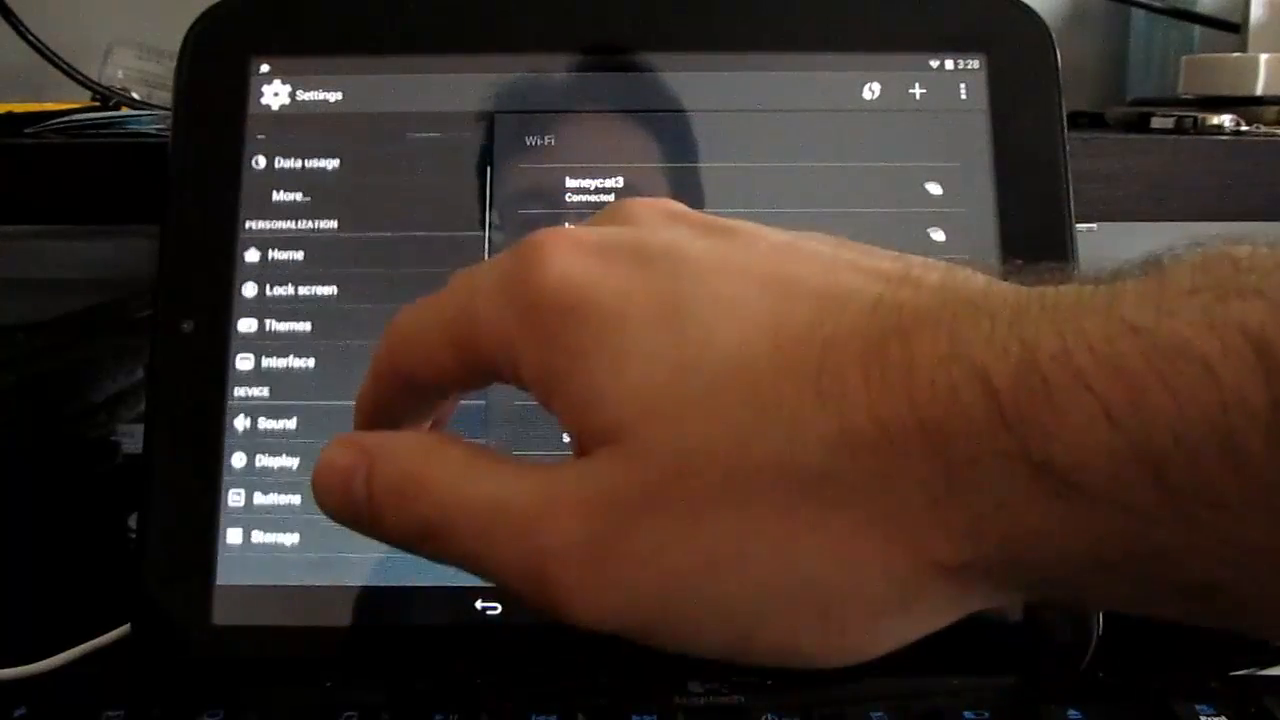
{"action": "scroll", "scroll_direction": "down", "scroll_amount": 3}
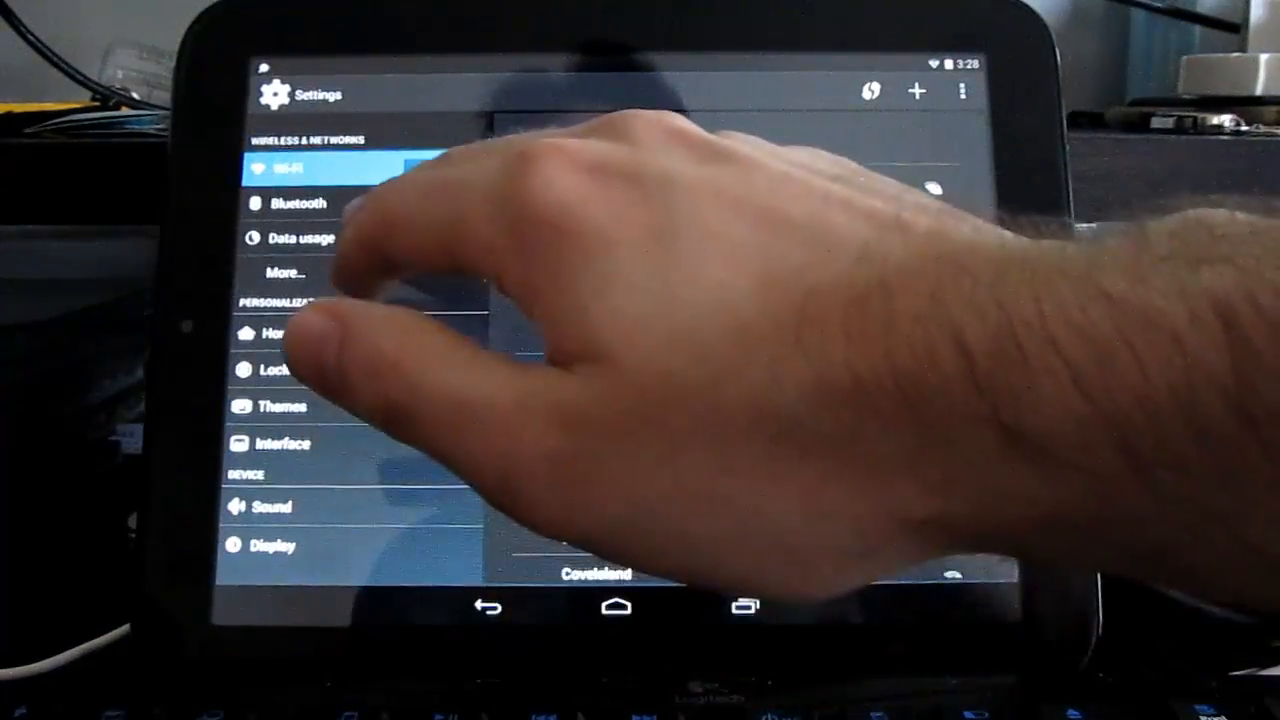